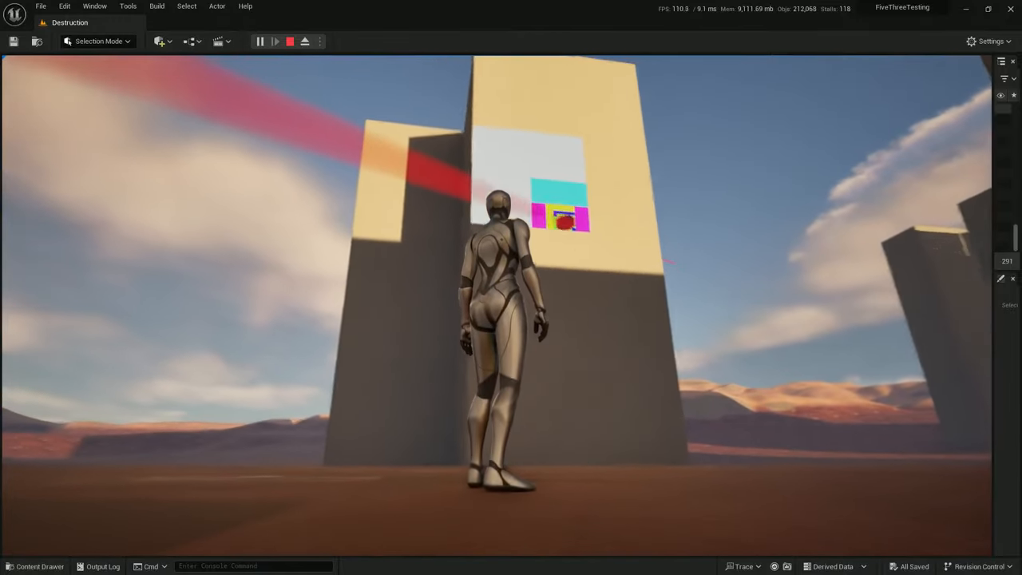
{"action": "mouse_move", "coordinate": [511, 320]}
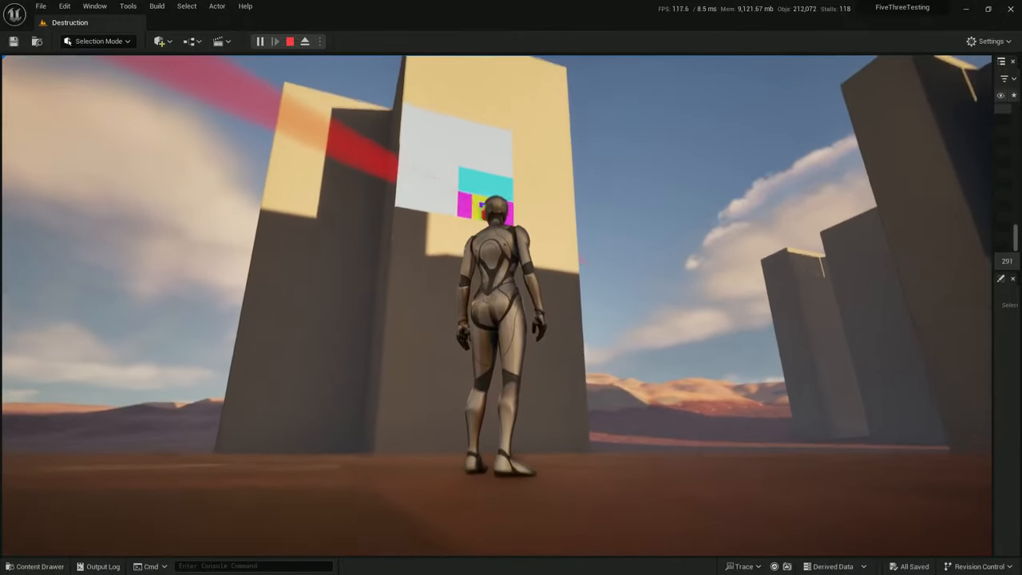